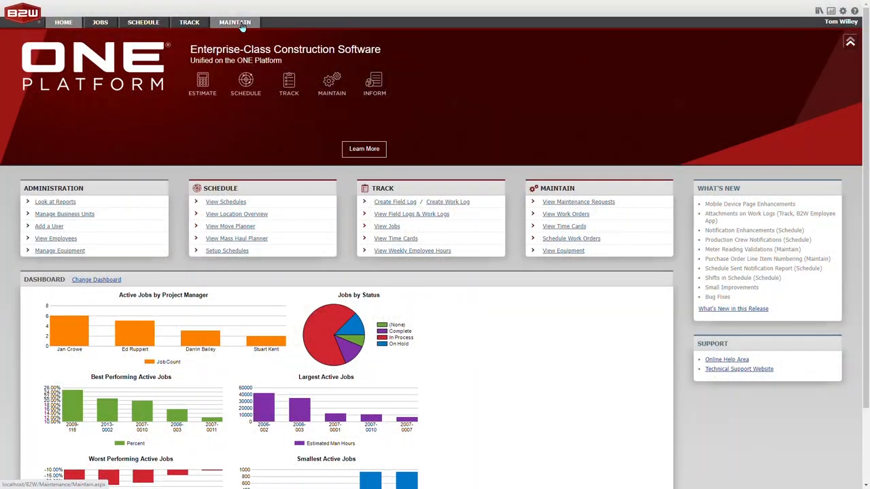
Step: Go to the Maintain dashboard, then into its Equipment records list
{"action": "left_click", "coordinate": [235, 22]}
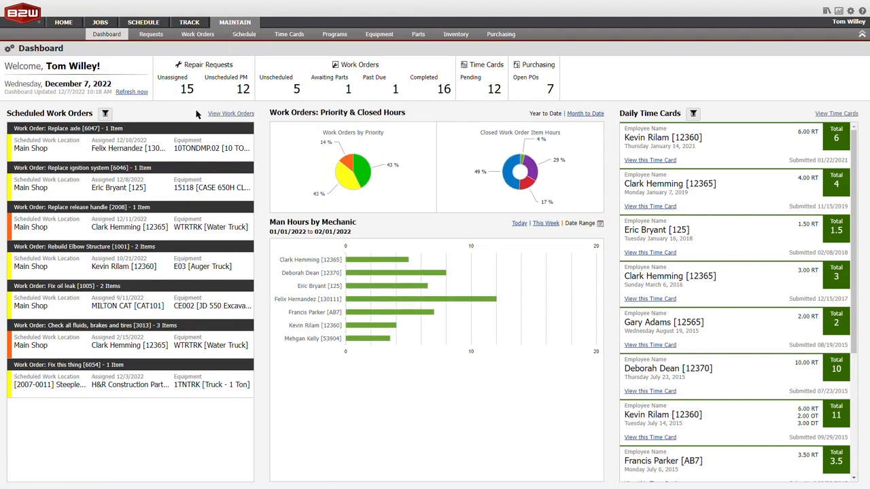
{"action": "mouse_move", "coordinate": [313, 57]}
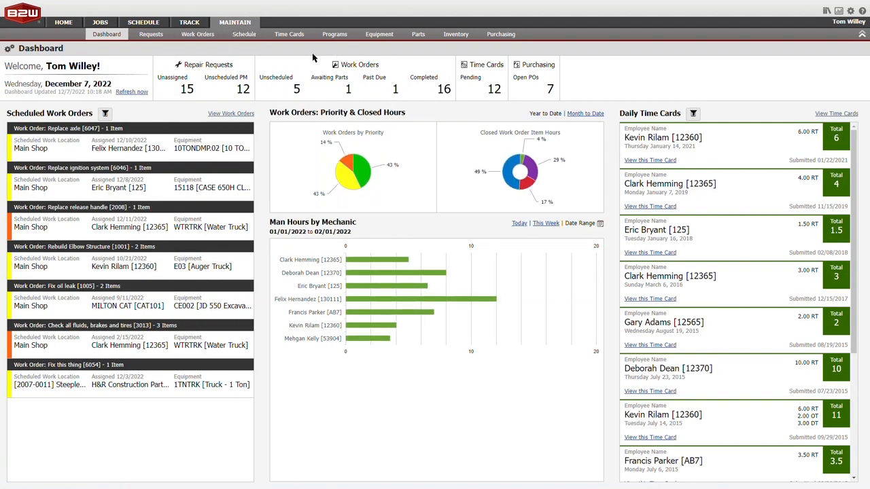
{"action": "mouse_move", "coordinate": [211, 61]}
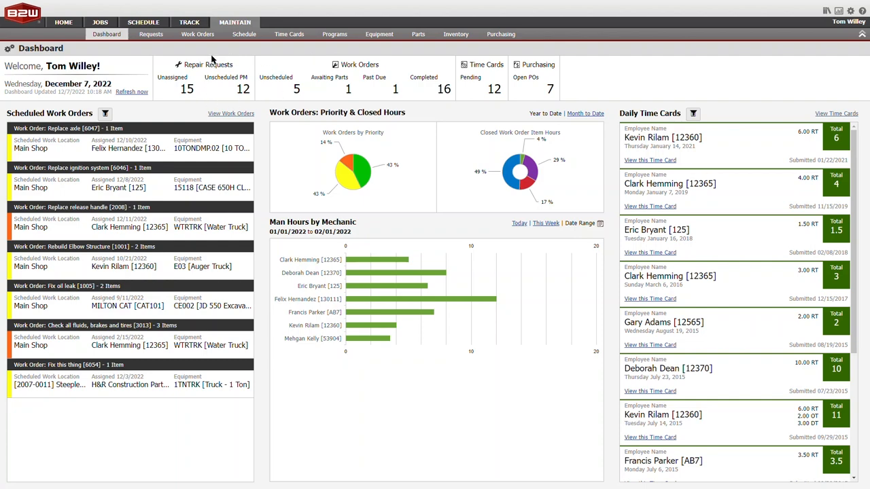
{"action": "left_click", "coordinate": [378, 34]}
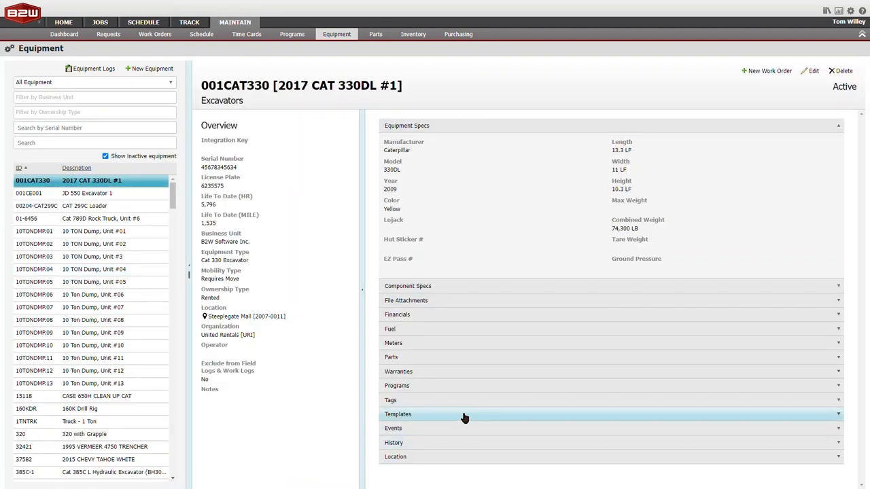
Step: Select 001CAT330 [2017 CAT 330DL #1] from the equipment list to view its record
{"action": "left_click", "coordinate": [397, 456]}
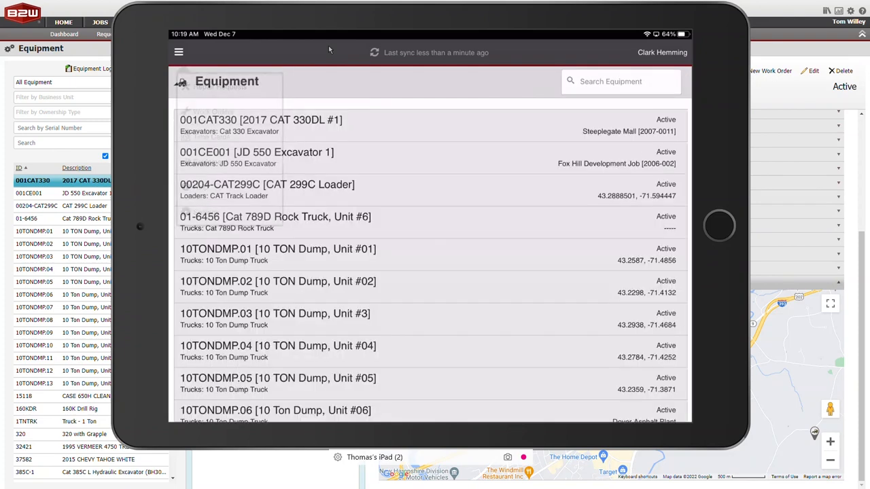
Step: View the 001CAT330 excavator's telematics location at Steeplegate Mall on the record's map
{"action": "left_click", "coordinate": [261, 125]}
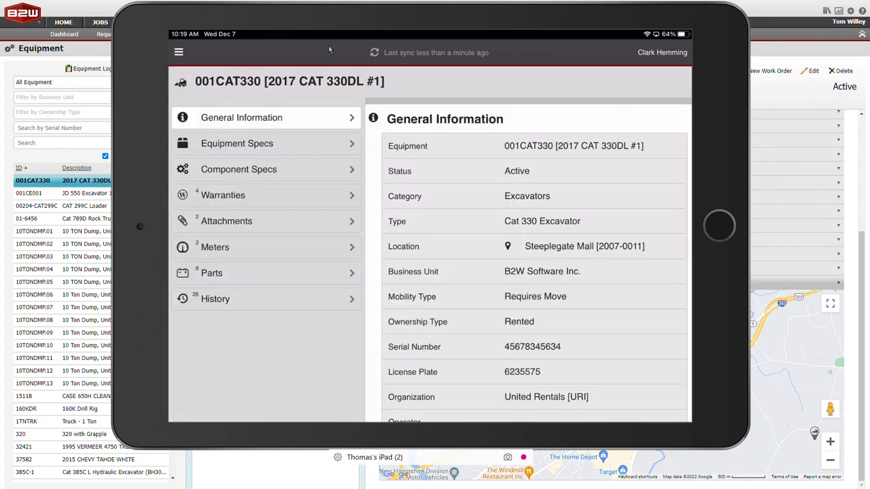
{"action": "left_click", "coordinate": [507, 246]}
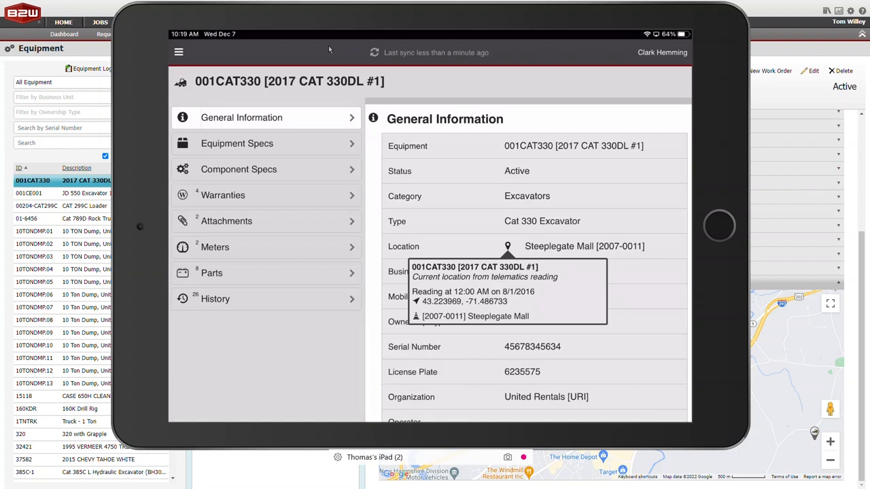
{"action": "mouse_move", "coordinate": [226, 62]}
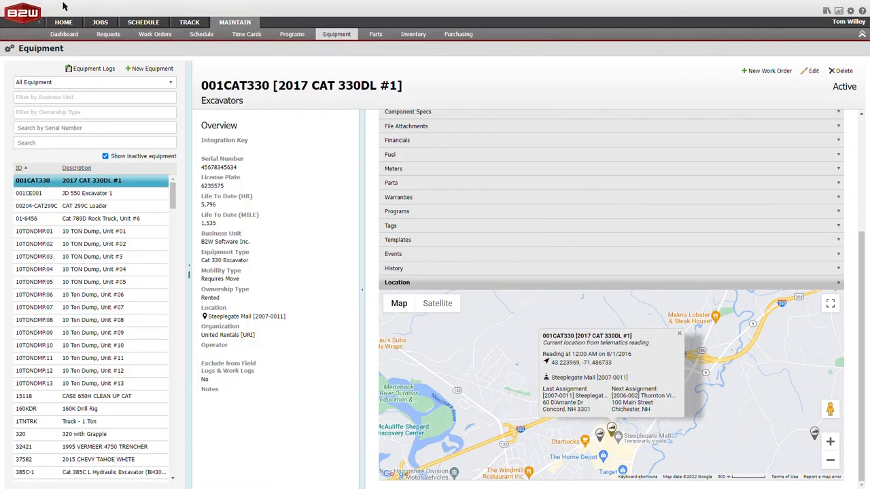
{"action": "left_click", "coordinate": [201, 34]}
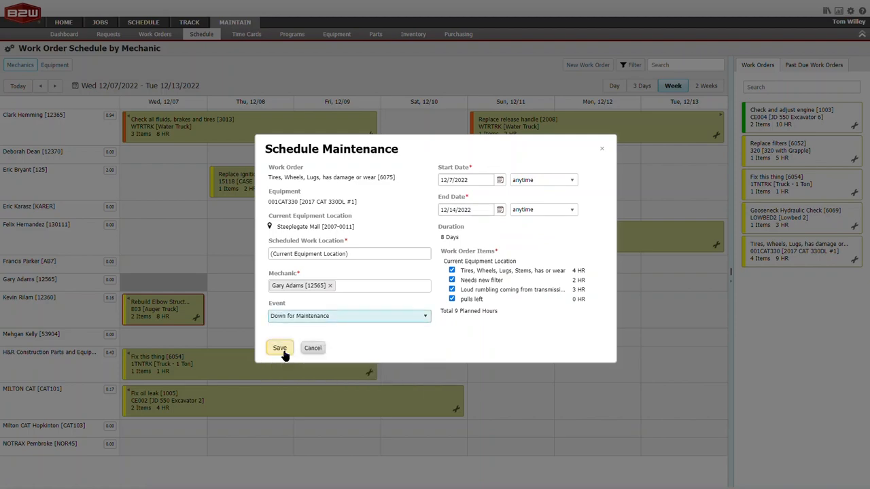
{"action": "left_click", "coordinate": [280, 348]}
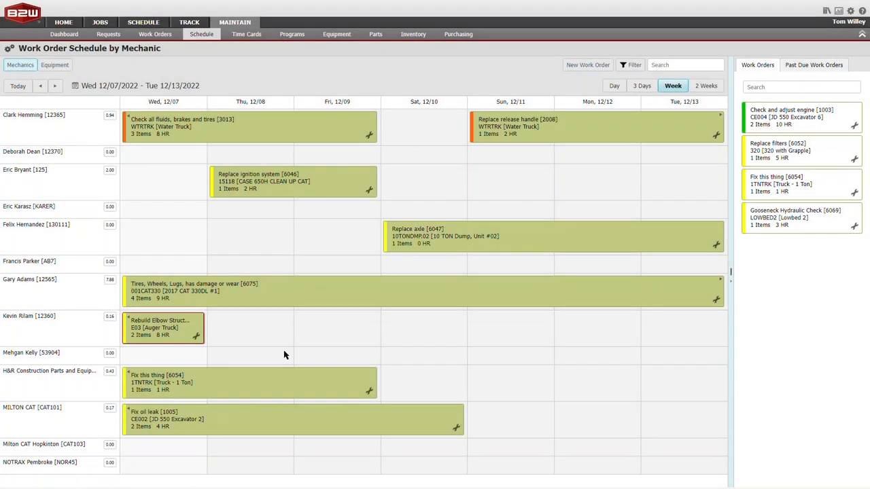
{"action": "mouse_move", "coordinate": [277, 169]}
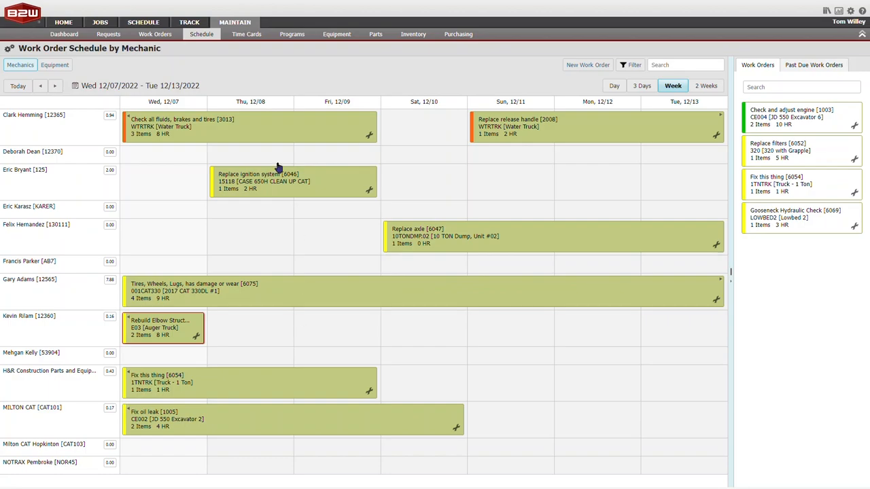
Step: Show the All Equipment schedule and select the 001CAT330 conflict against its Thornton View Street assignment
{"action": "left_click", "coordinate": [143, 21]}
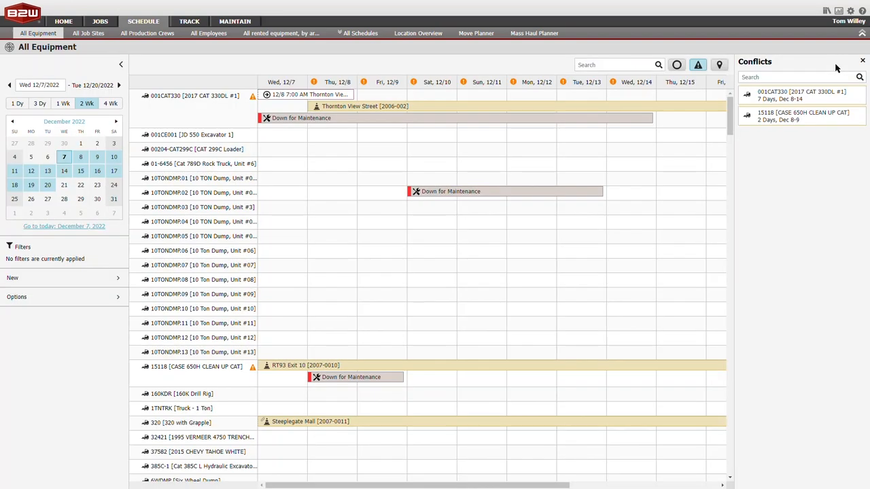
{"action": "left_click", "coordinate": [801, 95]}
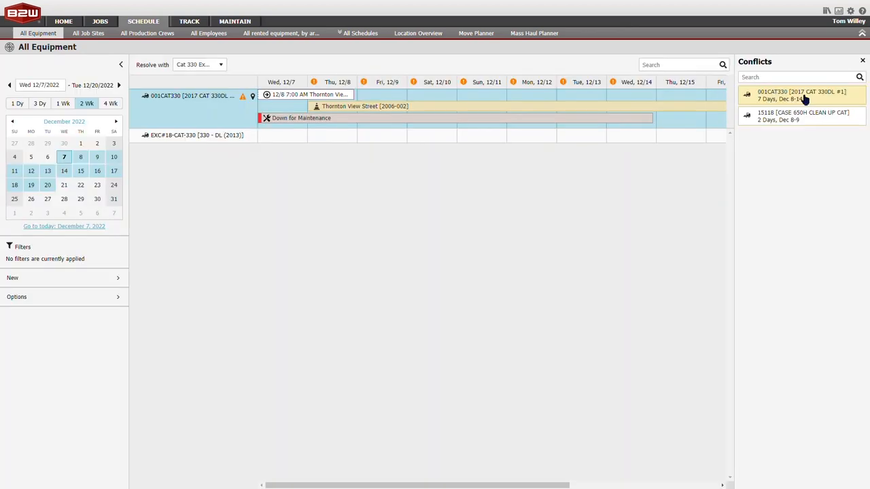